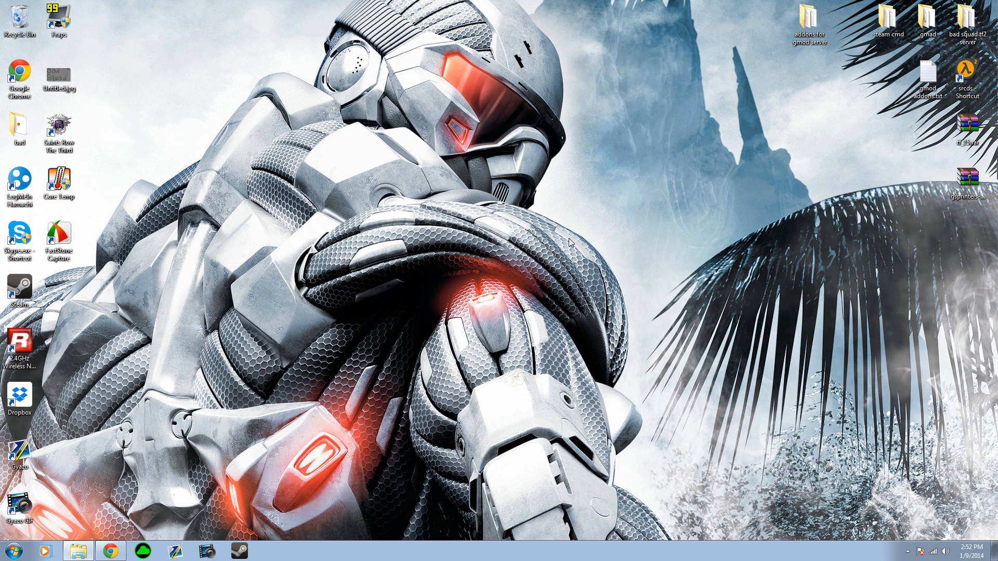
mouse_move(871, 481)
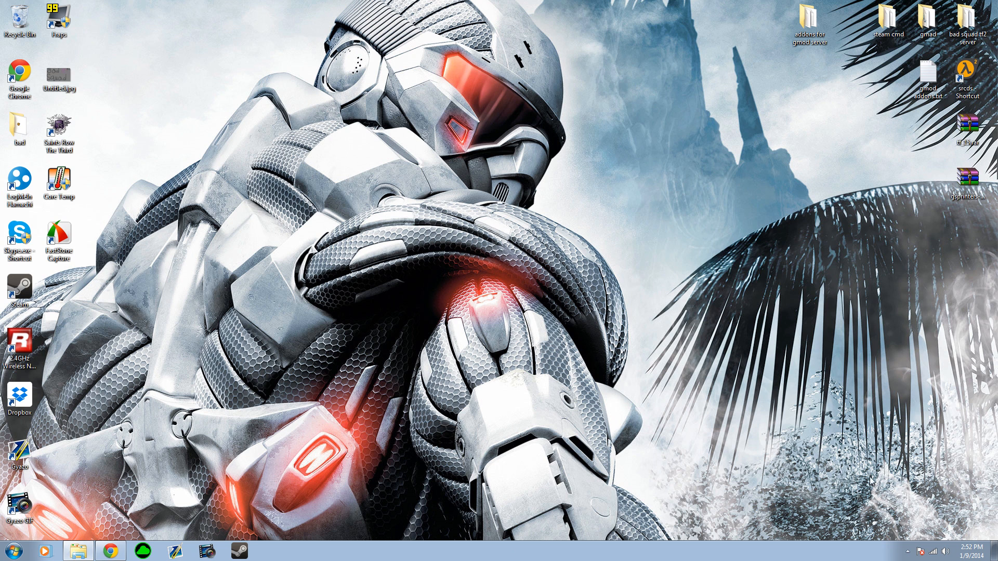
mouse_move(96, 540)
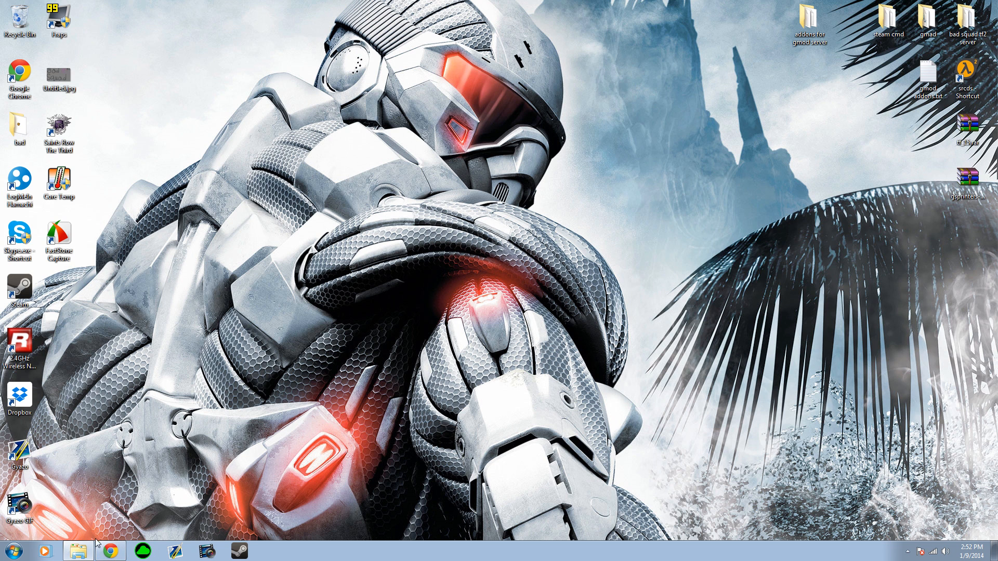
Step: Browse C:\Program Files (x86)\Steam\SteamApps\common\Counter-Strike Source and select its cstrike folder
left_click(8, 551)
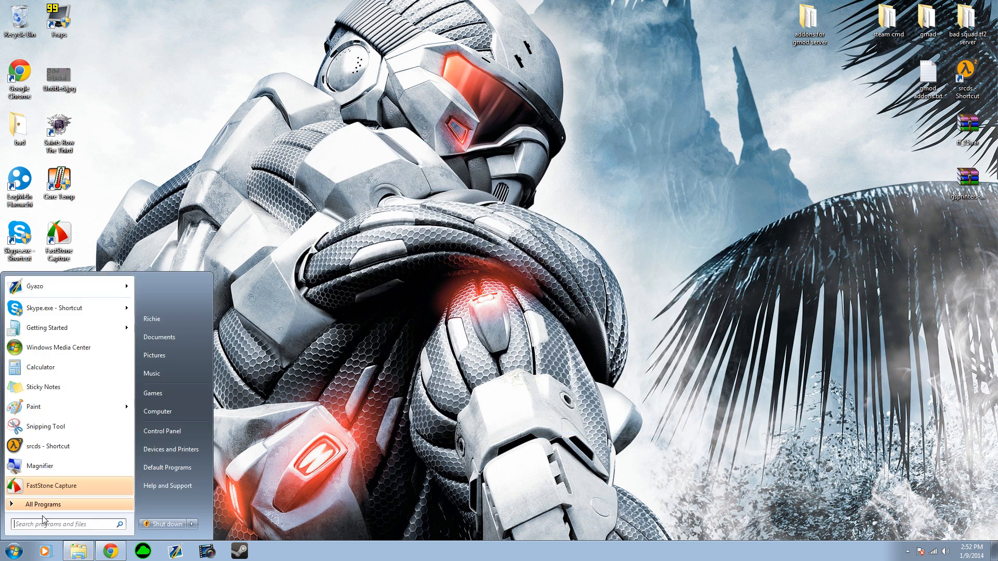
left_click(157, 412)
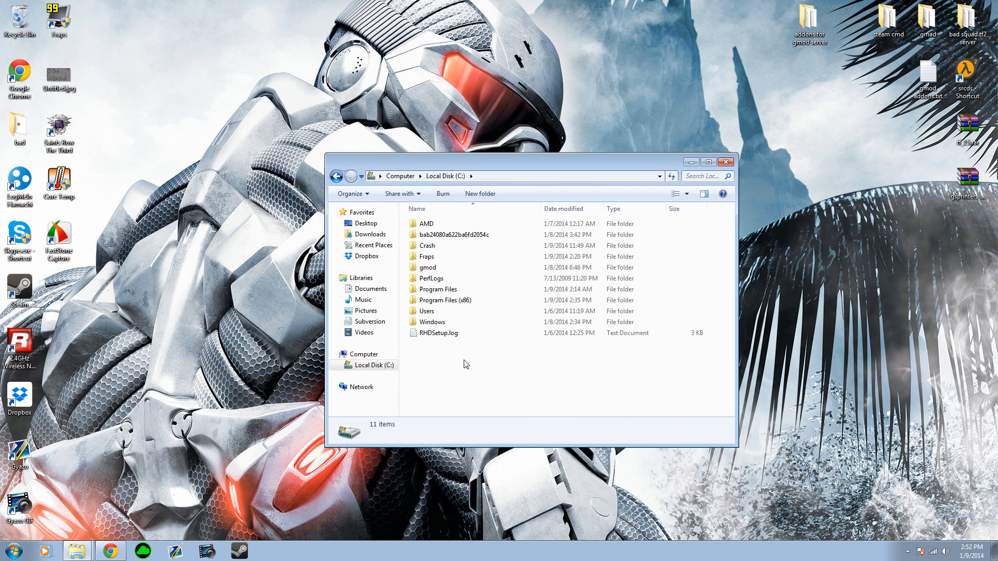
double_click(444, 299)
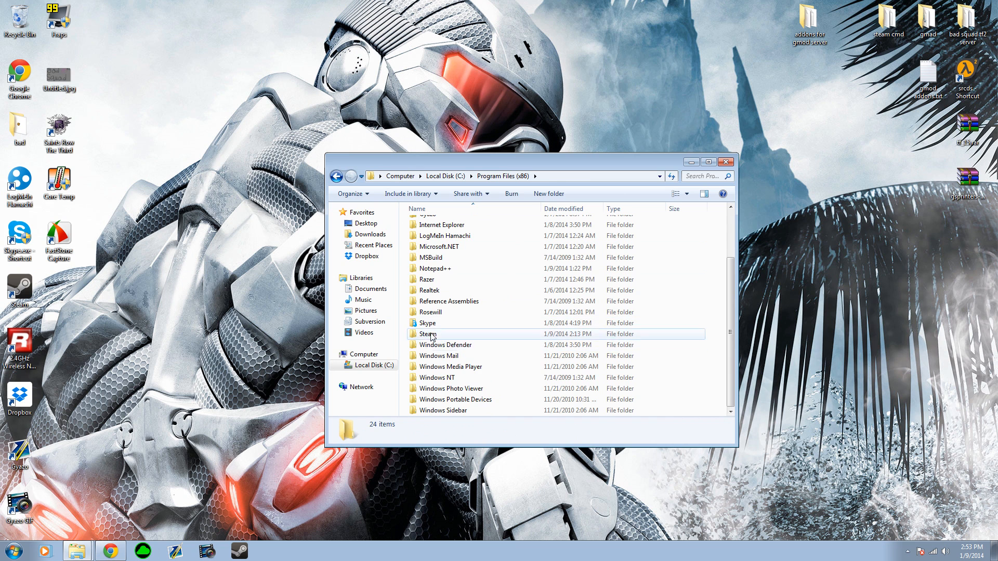
double_click(428, 334)
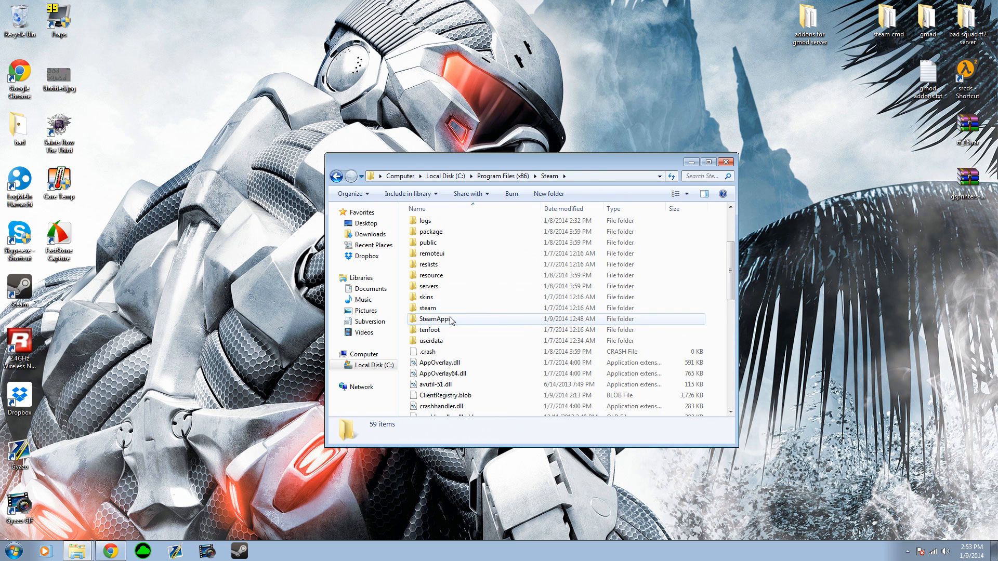
double_click(435, 319)
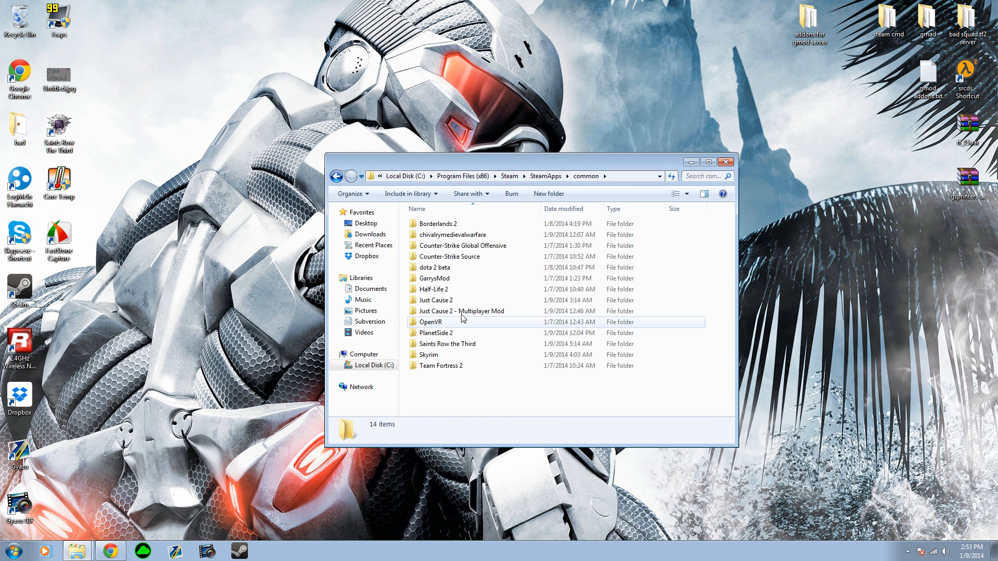
double_click(450, 245)
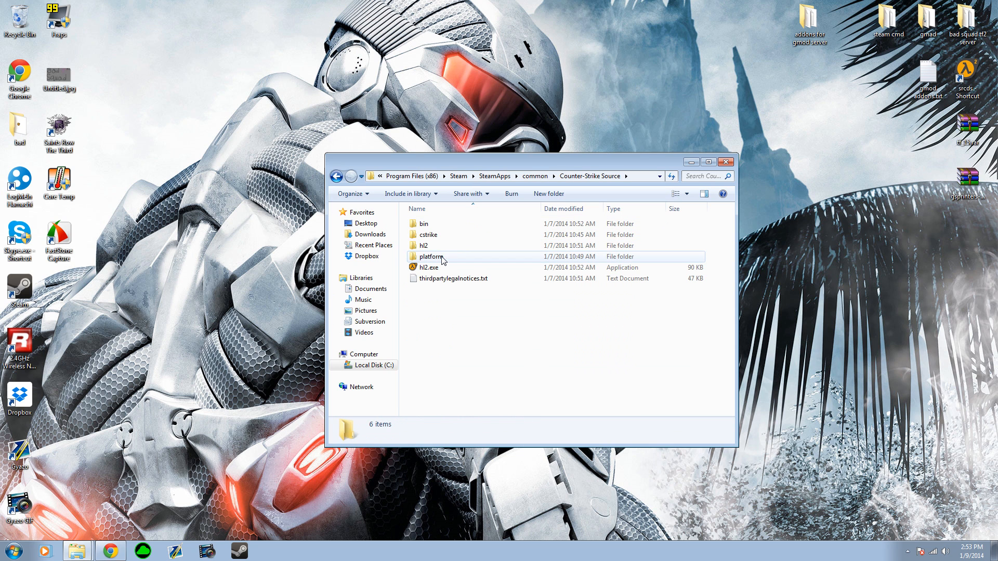
left_click(427, 234)
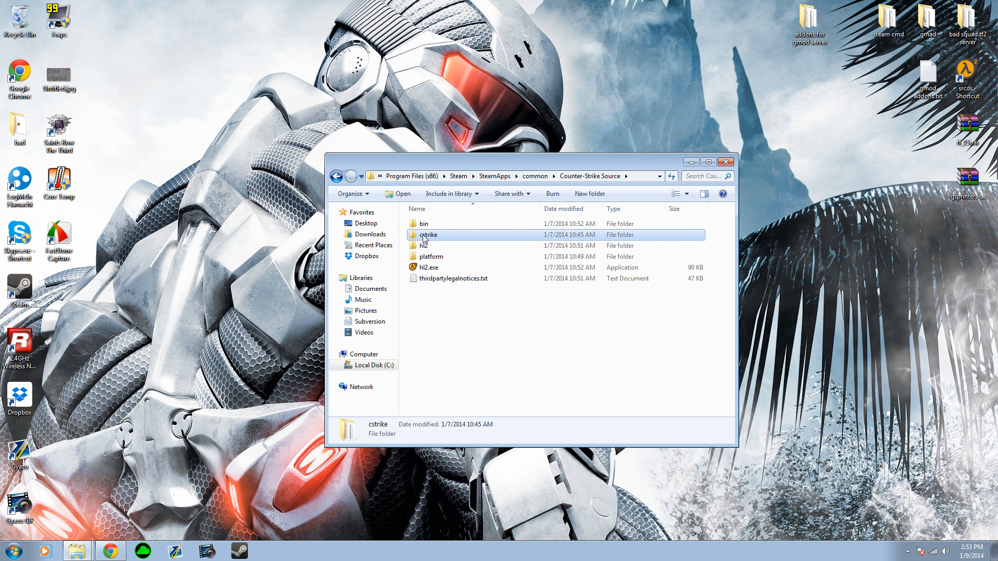
mouse_move(407, 240)
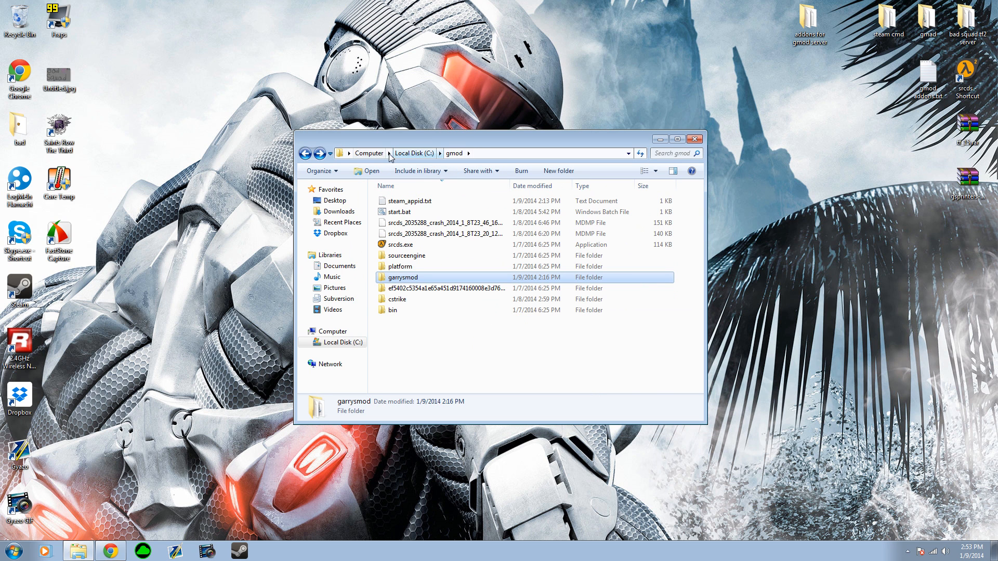
Step: Dismiss the gmod folder's context menu and open garrysmod\cfg
left_click(483, 154)
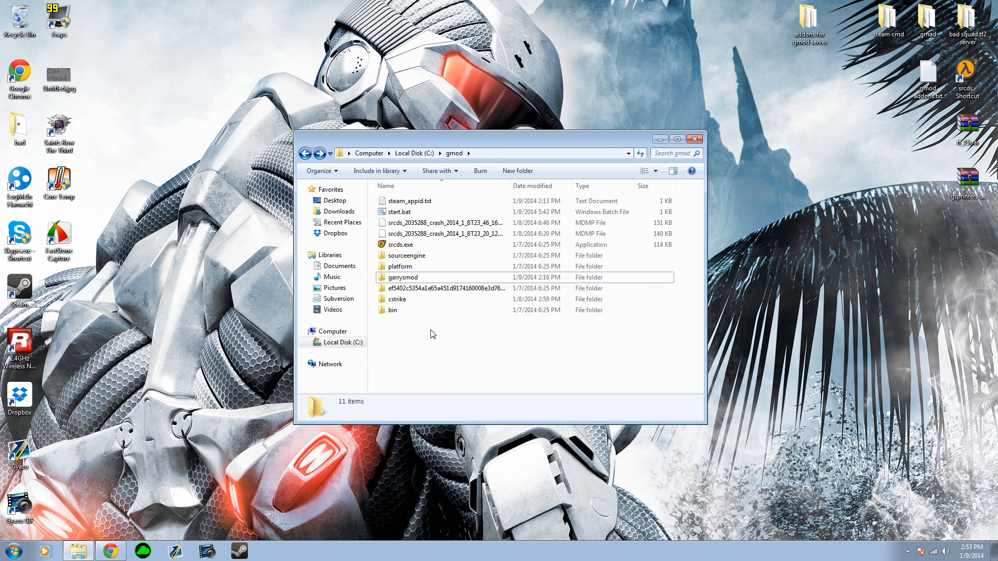
right_click(433, 333)
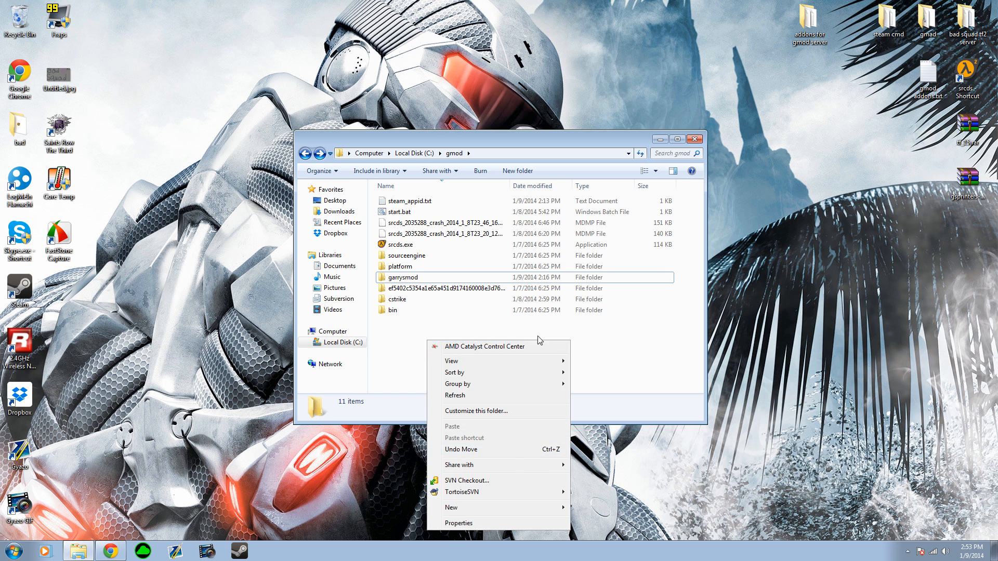
left_click(397, 299)
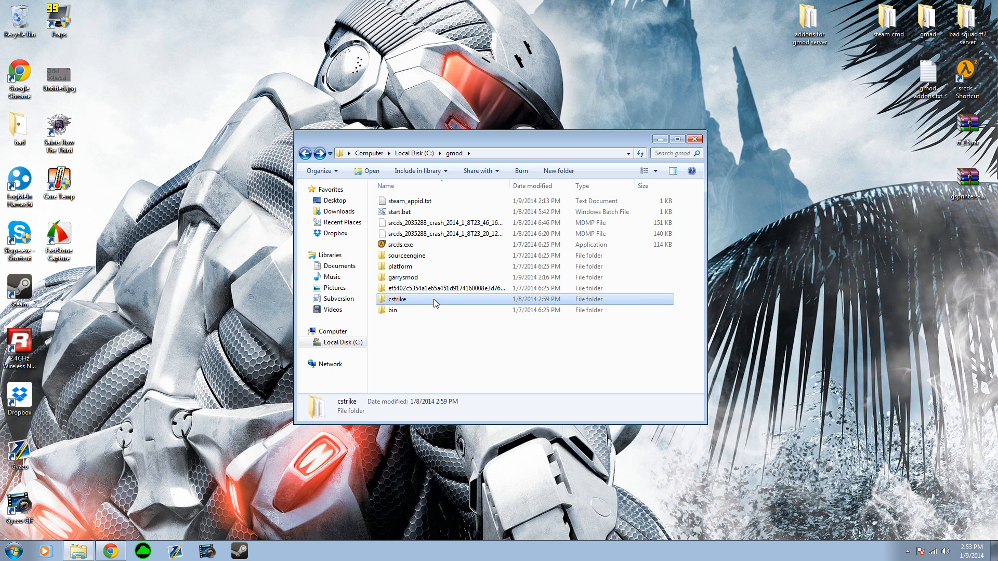
double_click(403, 276)
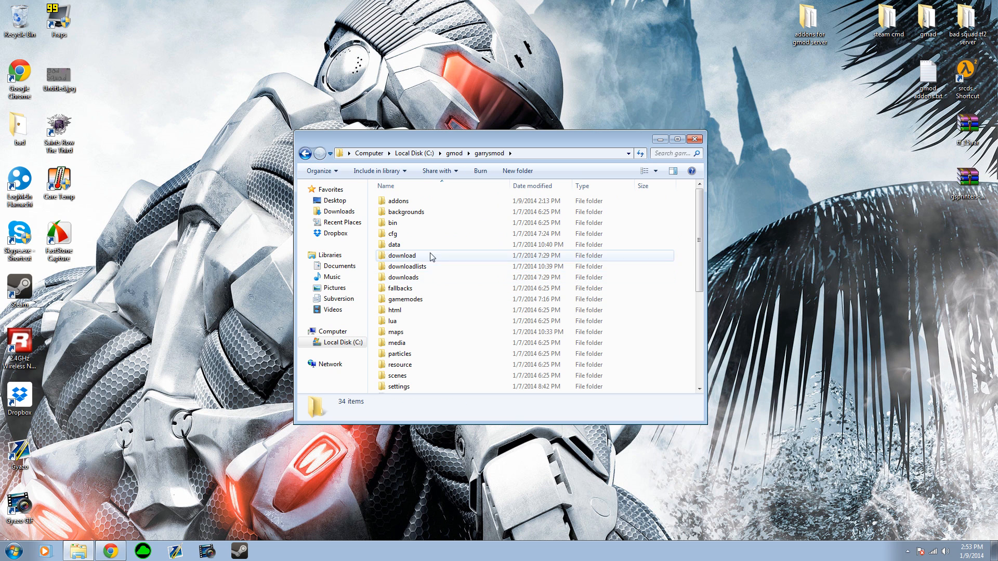
mouse_move(448, 256)
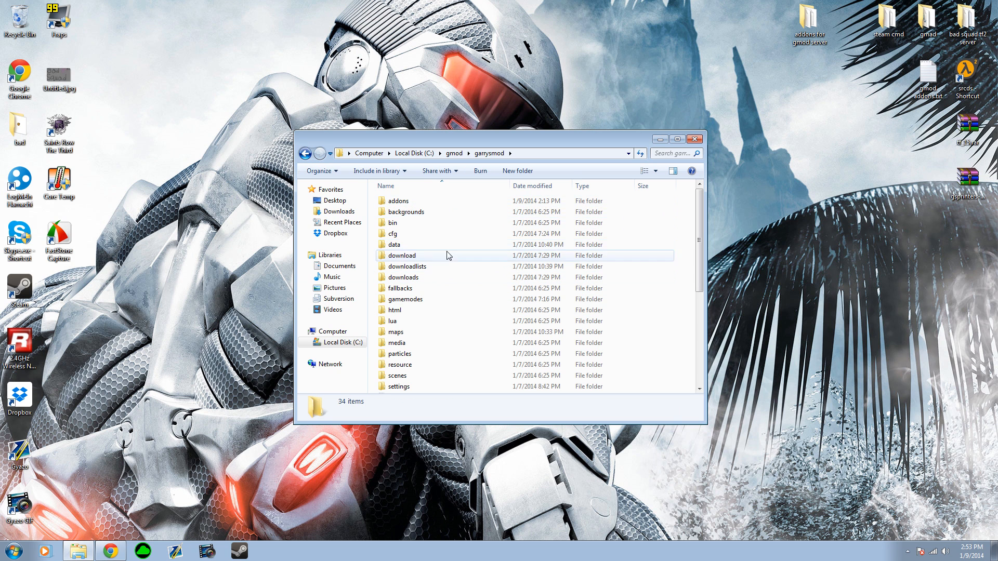
double_click(394, 234)
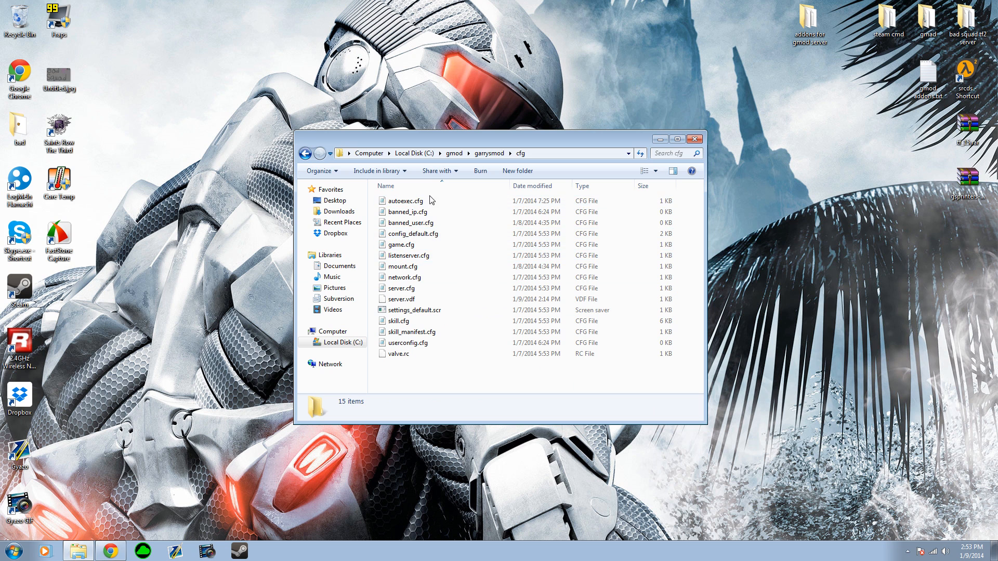
Step: View mount.cfg in Notepad and select its cstrike path C:\gmod\cstrike
double_click(402, 266)
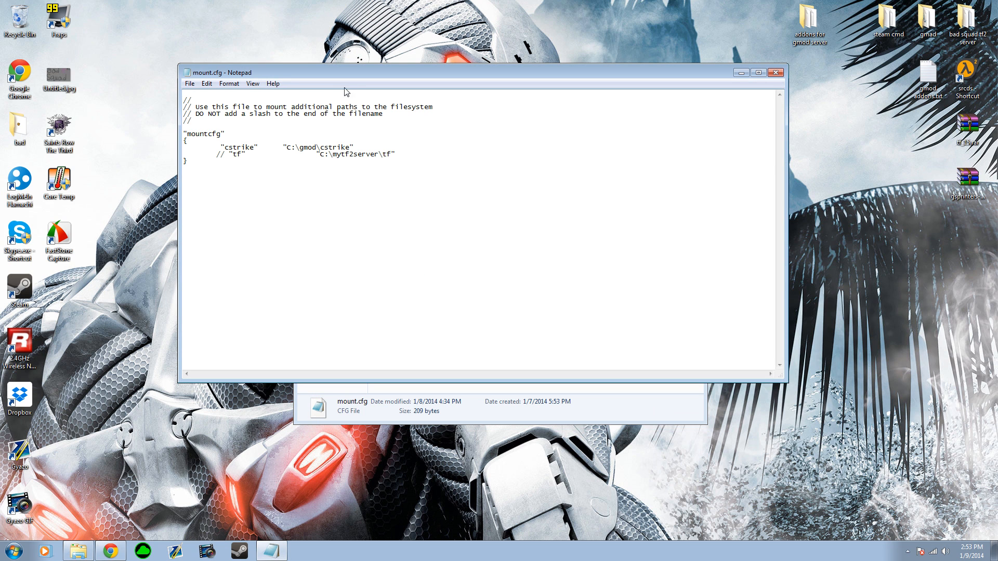
left_click_drag(344, 72, 455, 127)
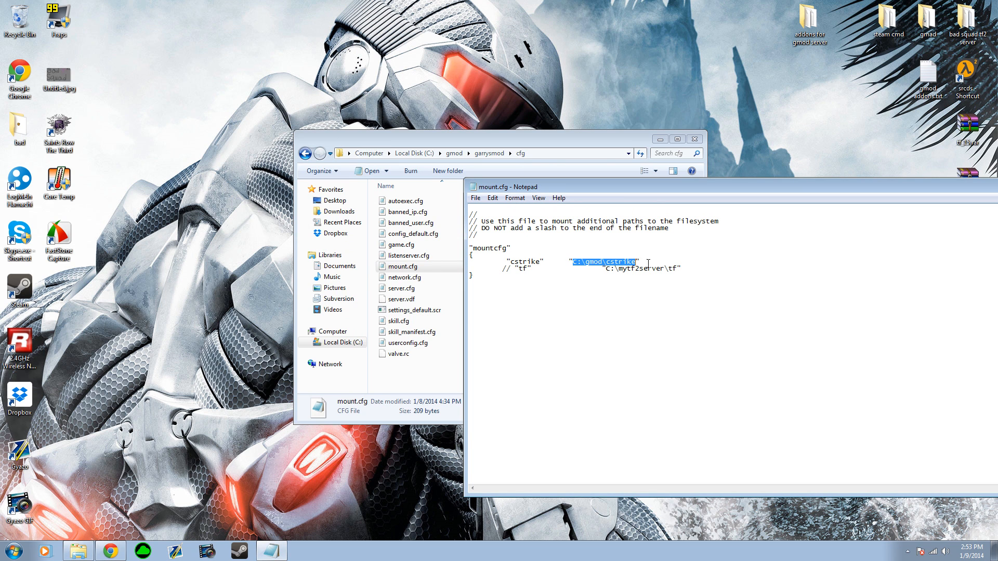
left_click(578, 262)
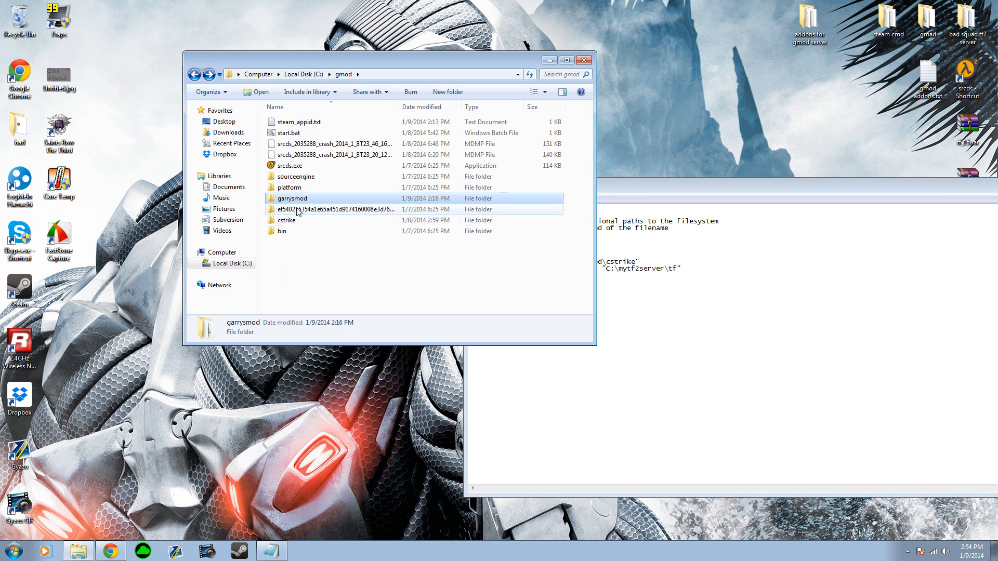
left_click(287, 220)
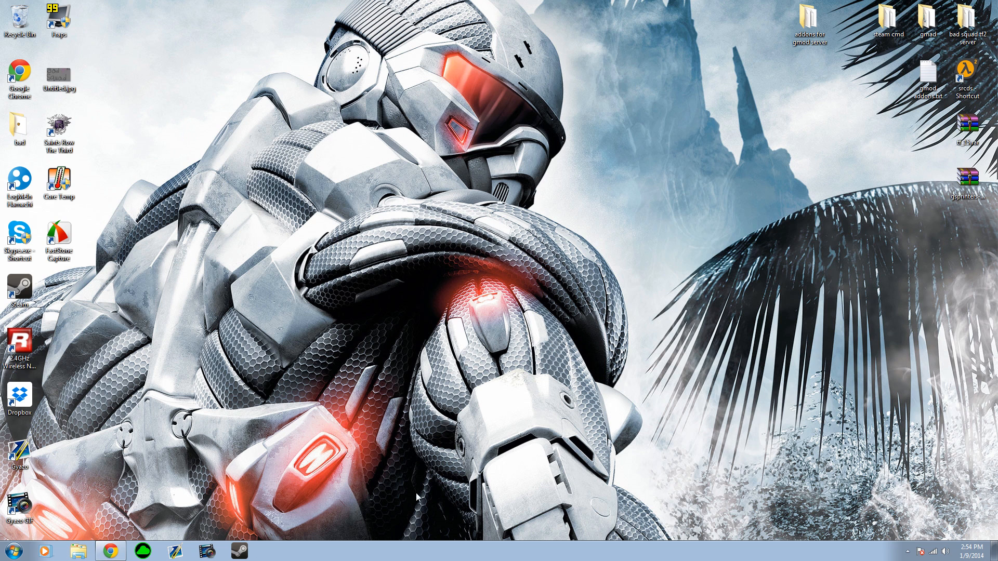
mouse_move(789, 42)
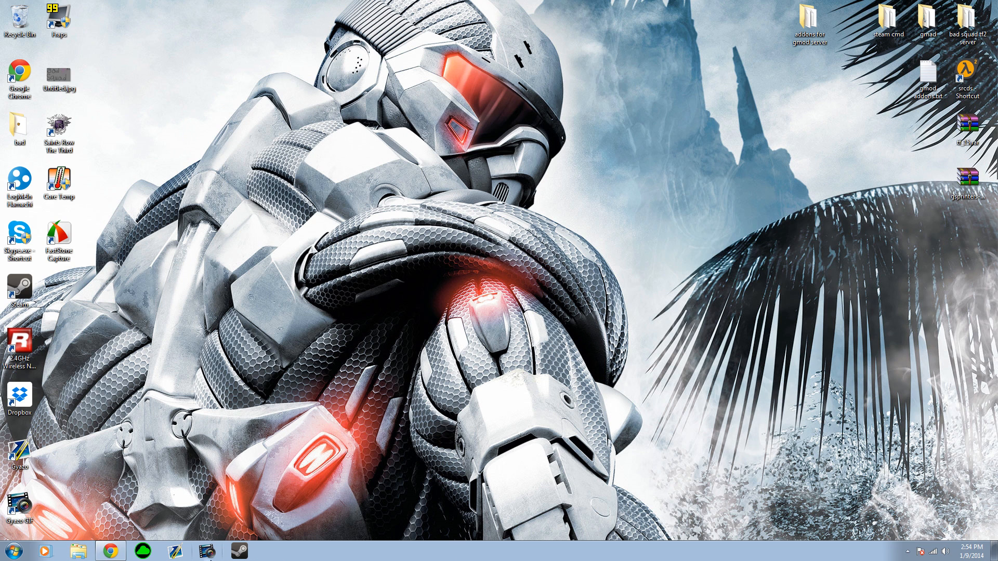
mouse_move(350, 224)
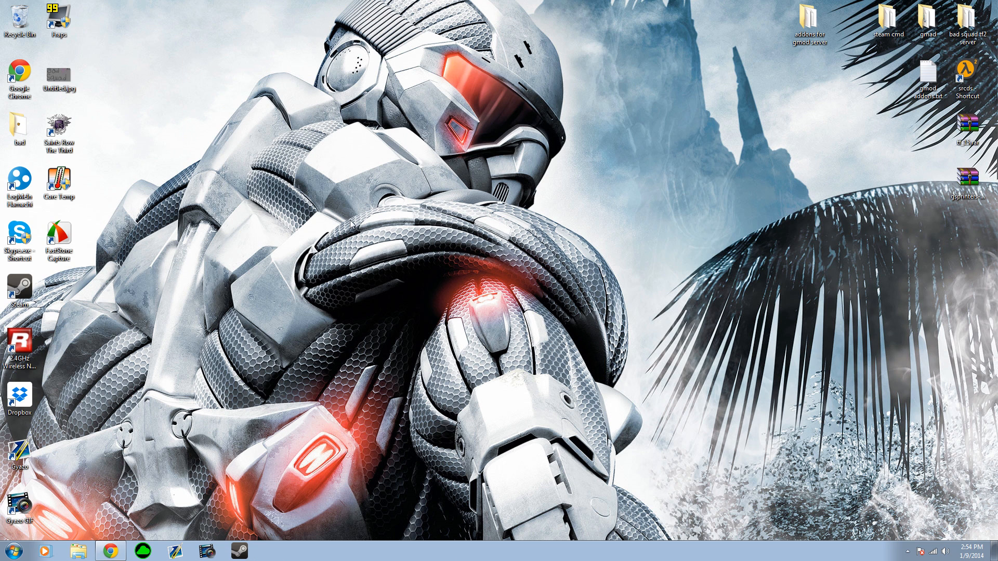